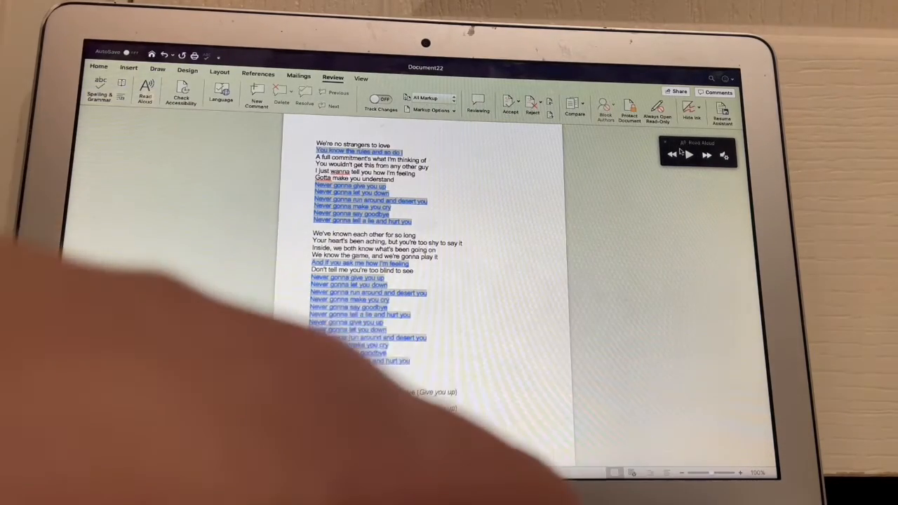
# Step: Start Read Aloud so the song lyrics are spoken and highlighted line by line
pyautogui.click(687, 155)
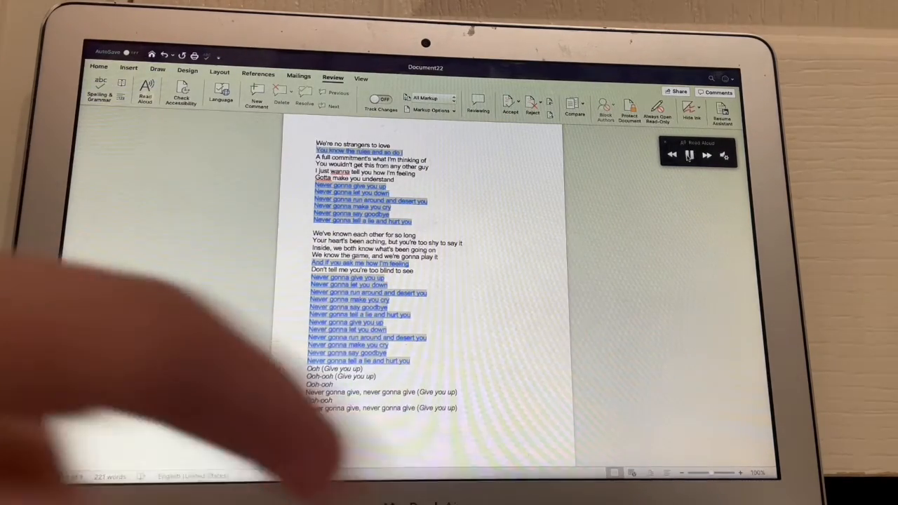